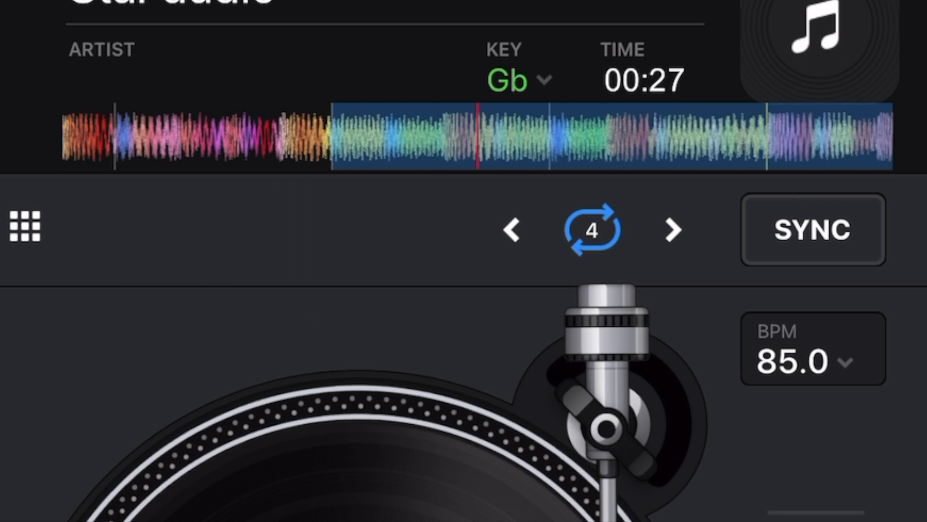
Run the right deck's auto loop, trying 2 and 32 beats before settling on 4 beats
left_click(592, 230)
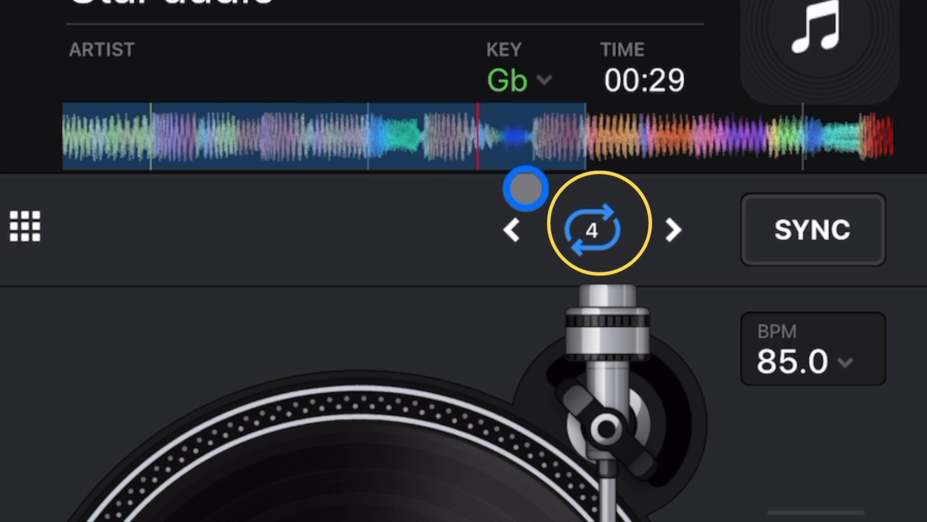
left_click(596, 230)
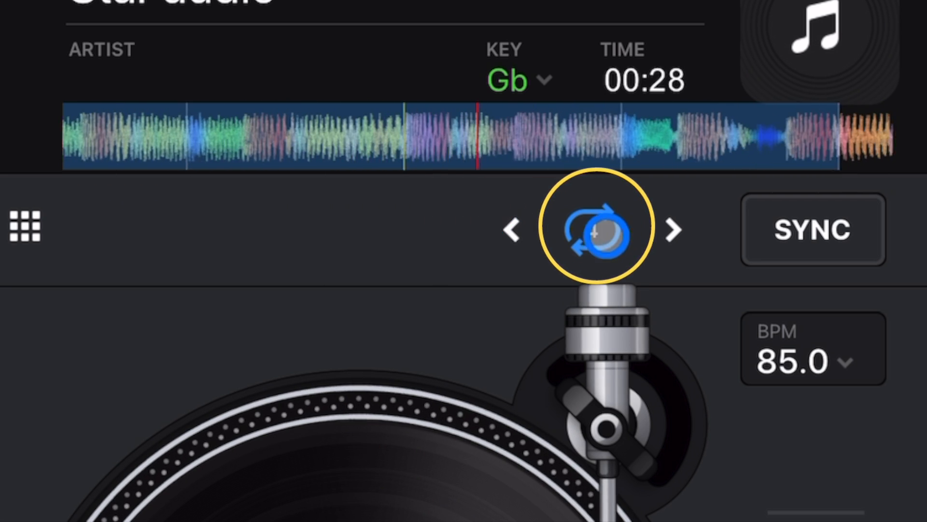
left_click(595, 230)
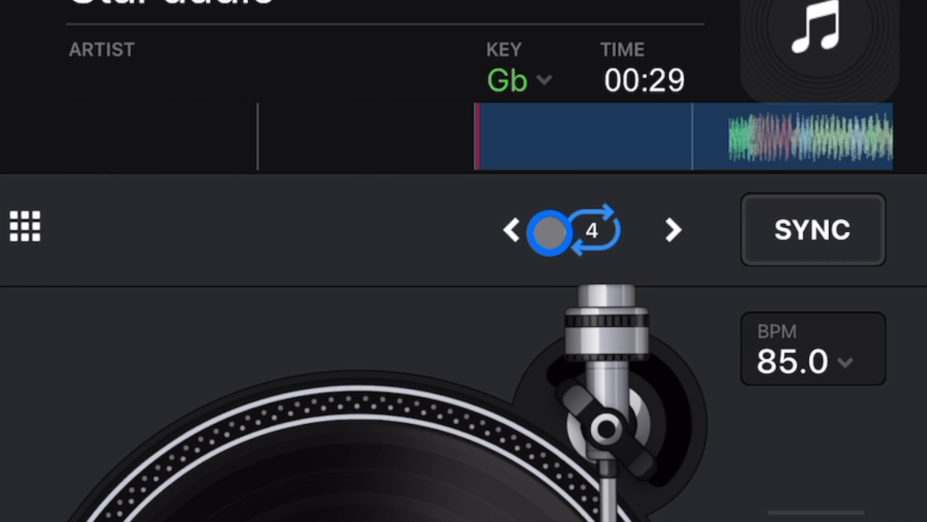
left_click(513, 230)
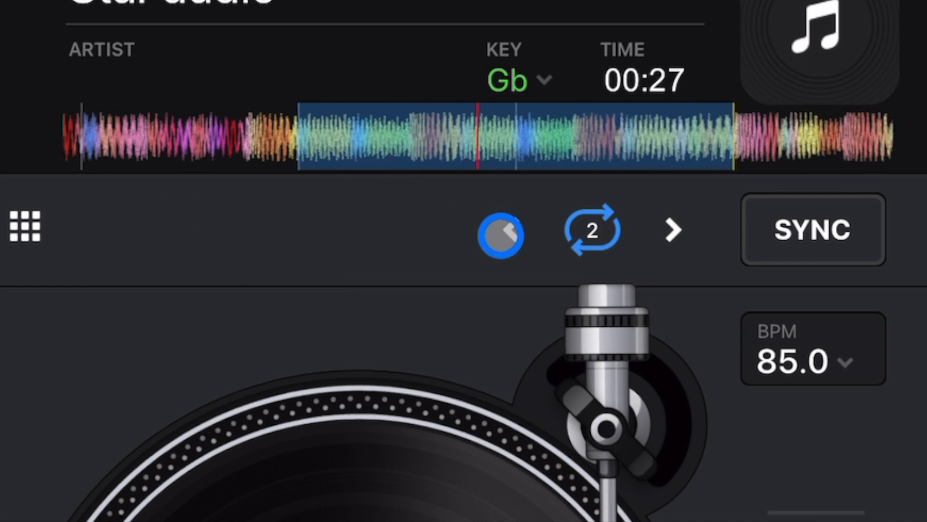
left_click(592, 230)
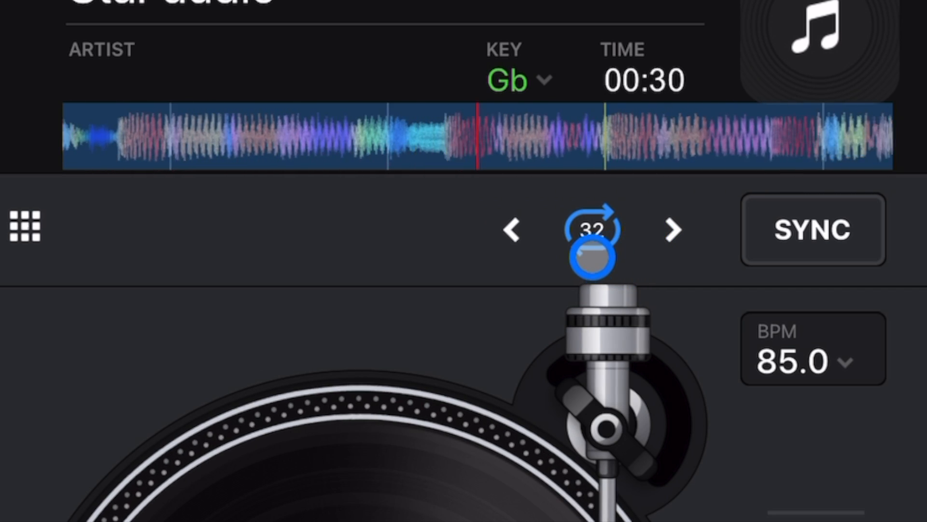
left_click(594, 230)
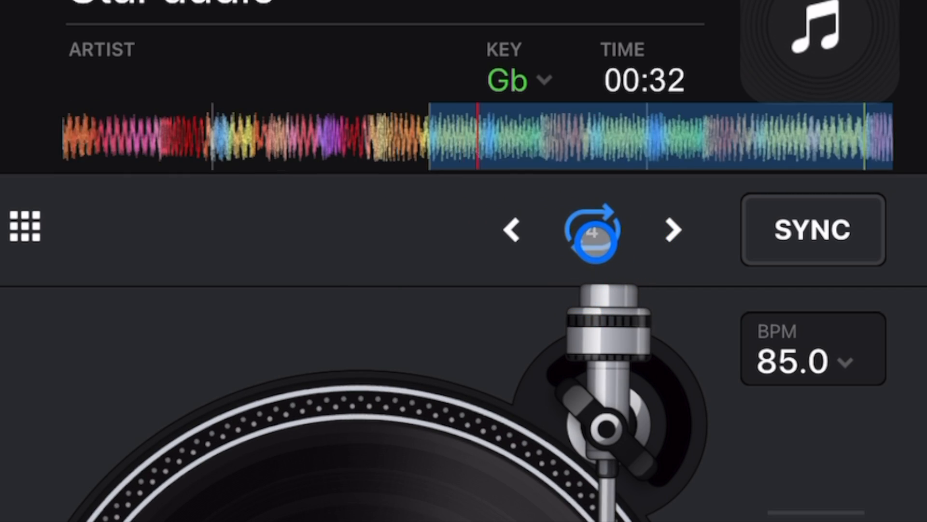
left_click(594, 231)
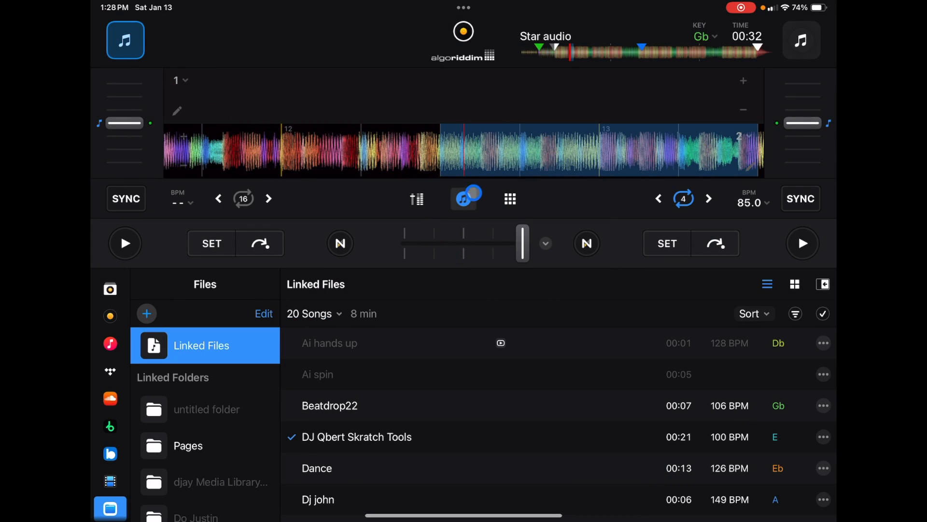
Show the right deck's loop pads, peek at Neural Mix, and return to the empty Saved loops page
left_click(464, 198)
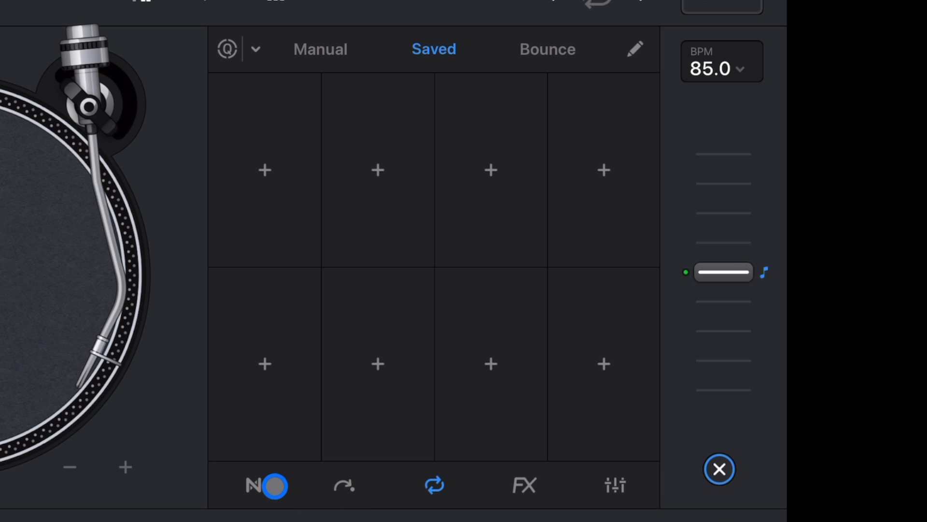
left_click(265, 485)
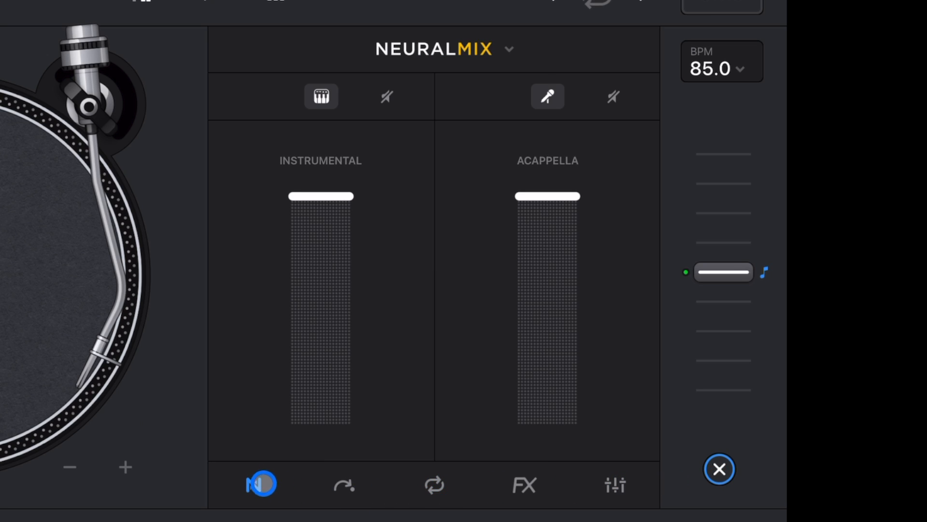
left_click(344, 484)
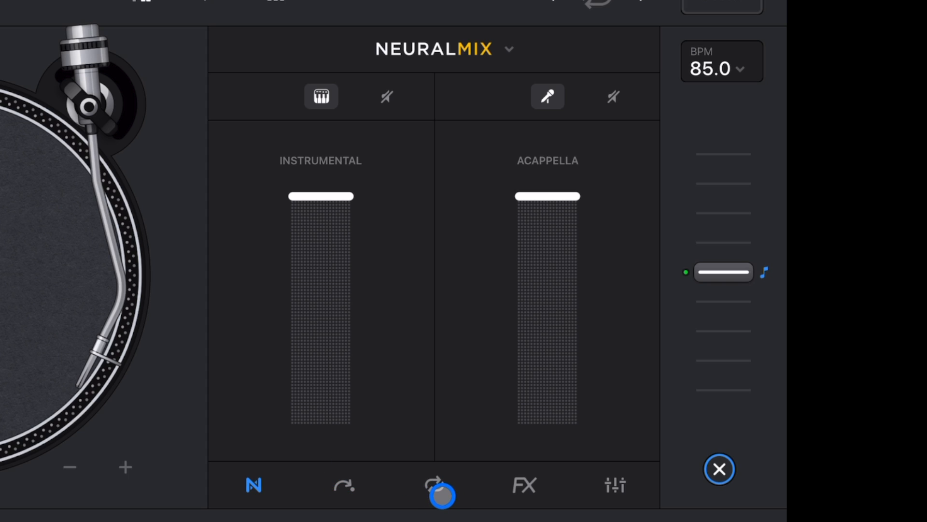
left_click(434, 485)
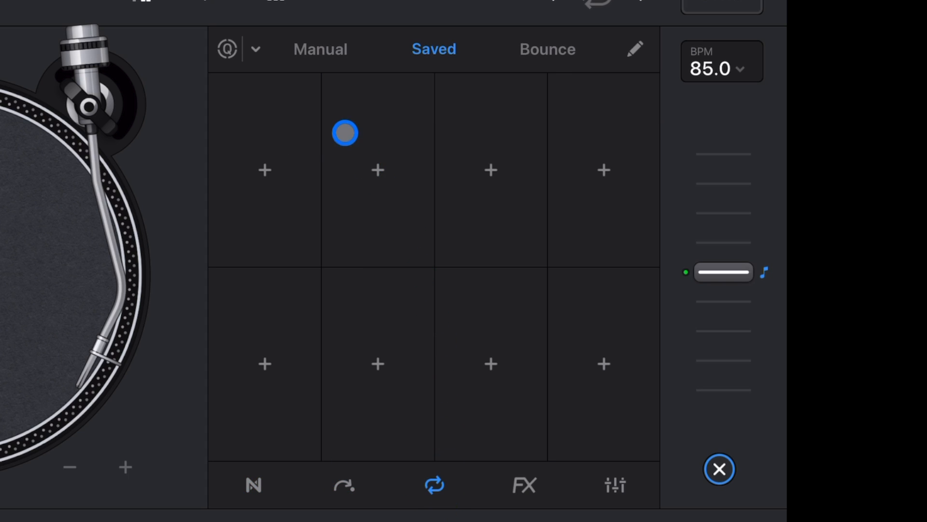
left_click_drag(345, 132, 317, 70)
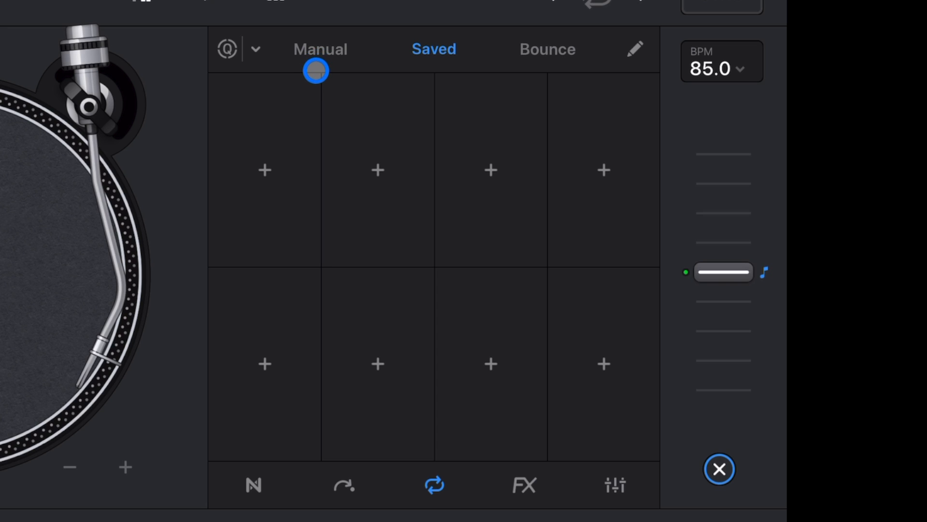
Start a manual loop on the playing right deck by setting its IN and OUT points
left_click(319, 49)
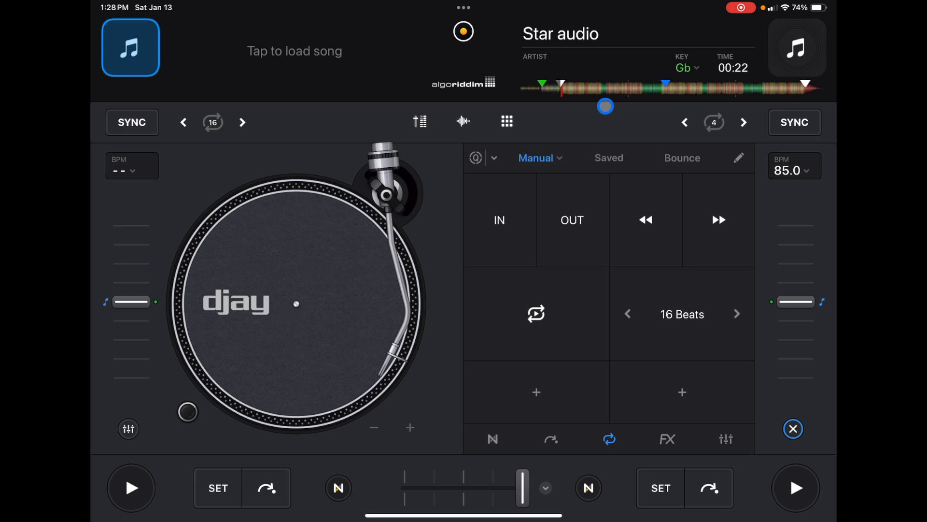
left_click(499, 220)
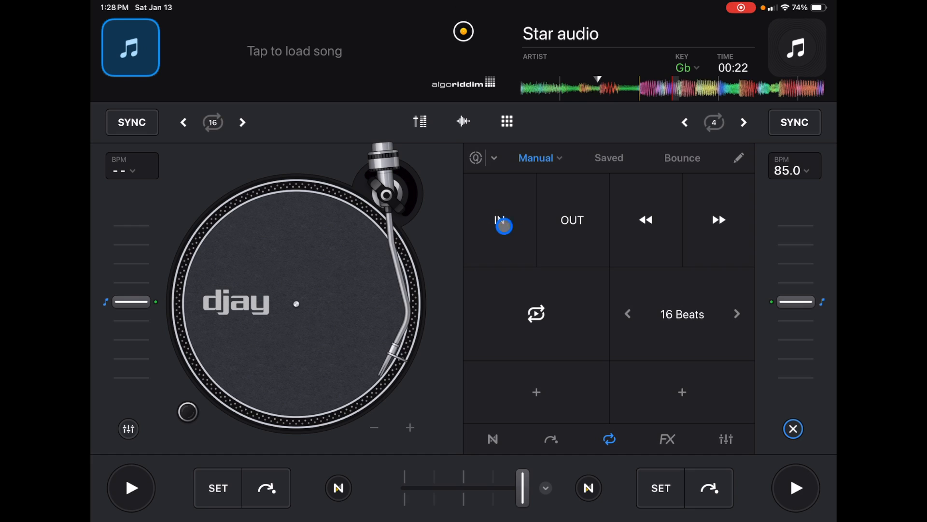
left_click(795, 487)
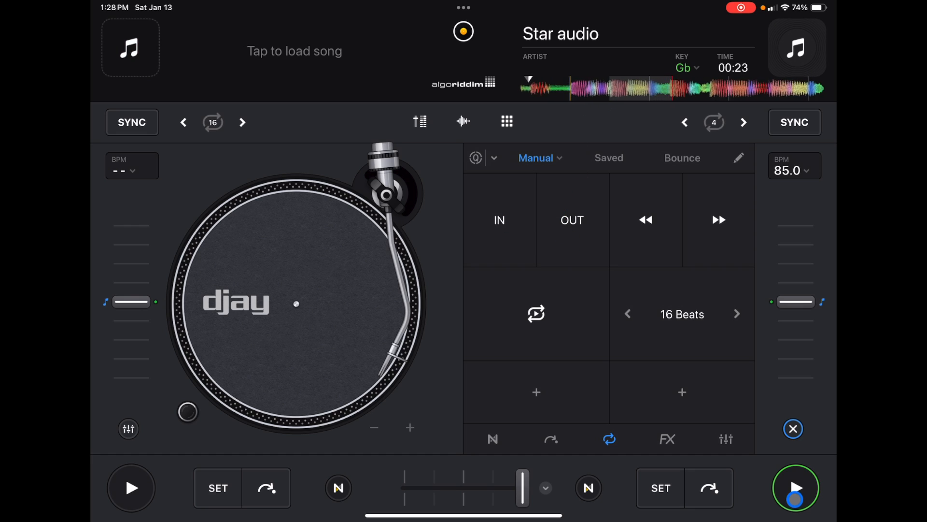
left_click(499, 220)
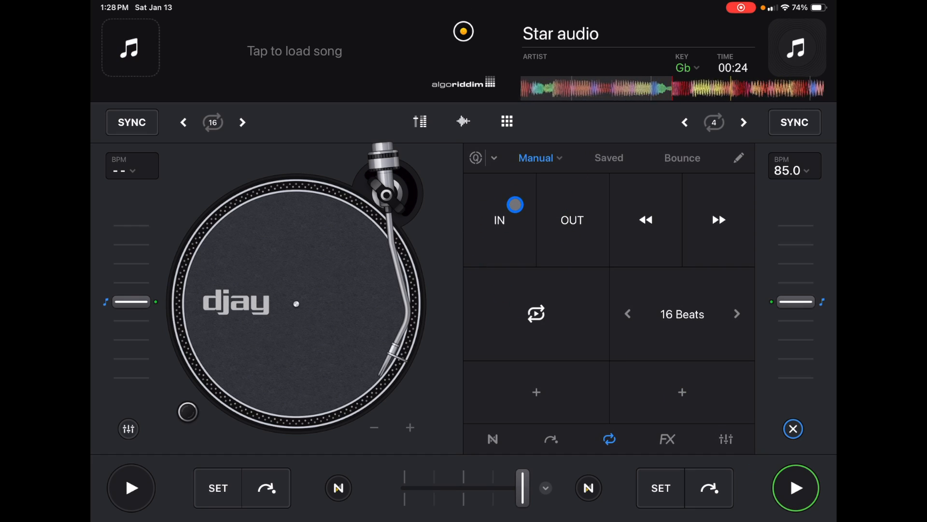
left_click(572, 220)
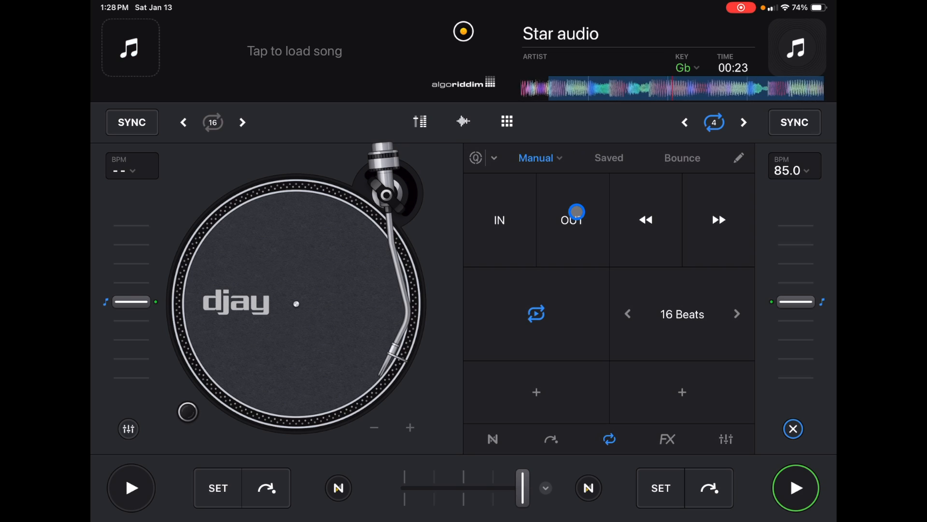
left_click(795, 486)
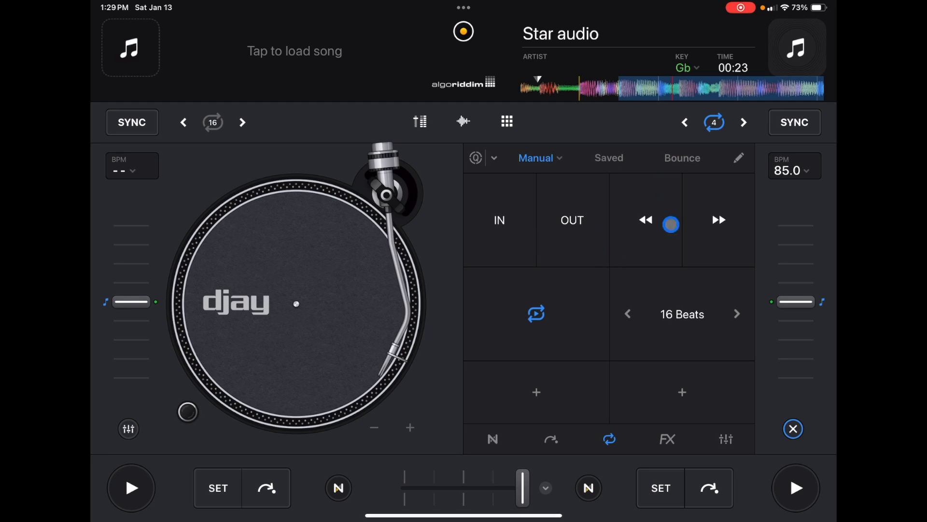
Nudge the manual loop earlier and later and settle its length at 8 beats
left_click(647, 219)
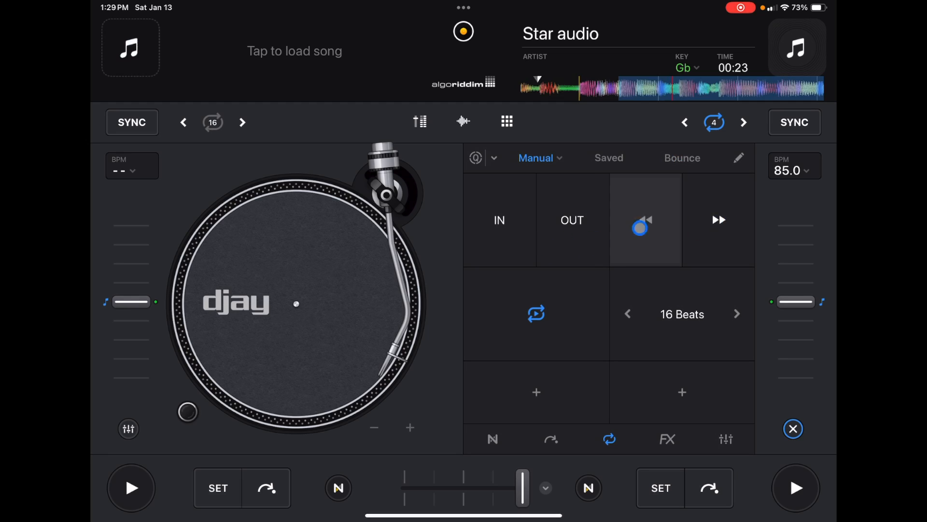
left_click(717, 219)
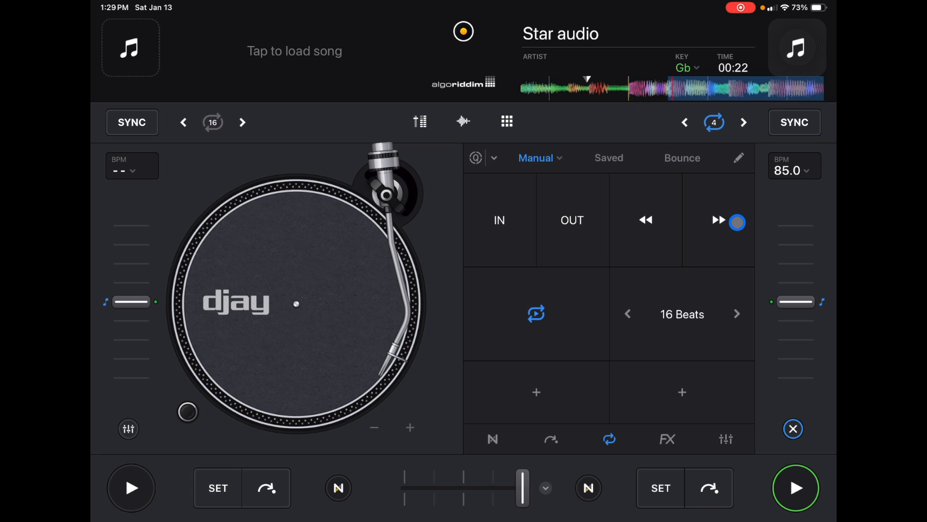
left_click(130, 47)
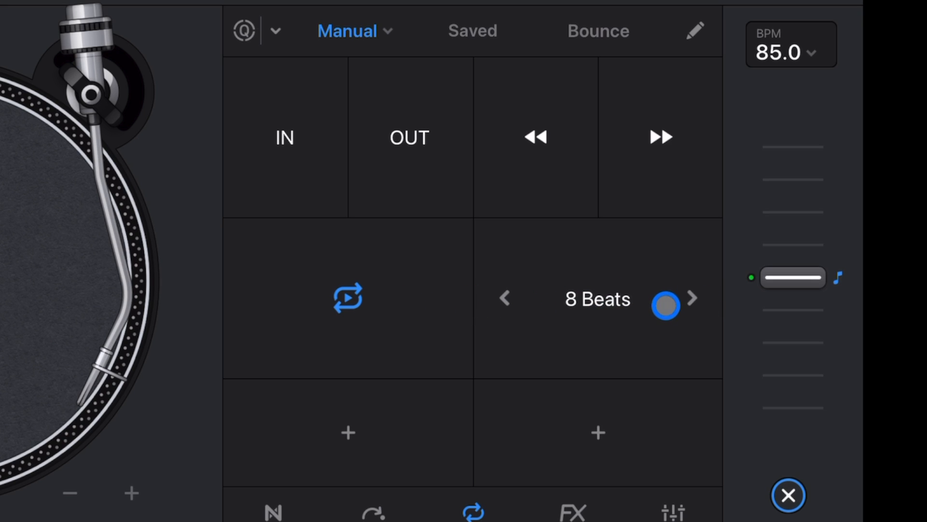
Save the loop, switch the pads to Auto (1-32) lengths, and trigger the 1-beat loop
left_click(693, 297)
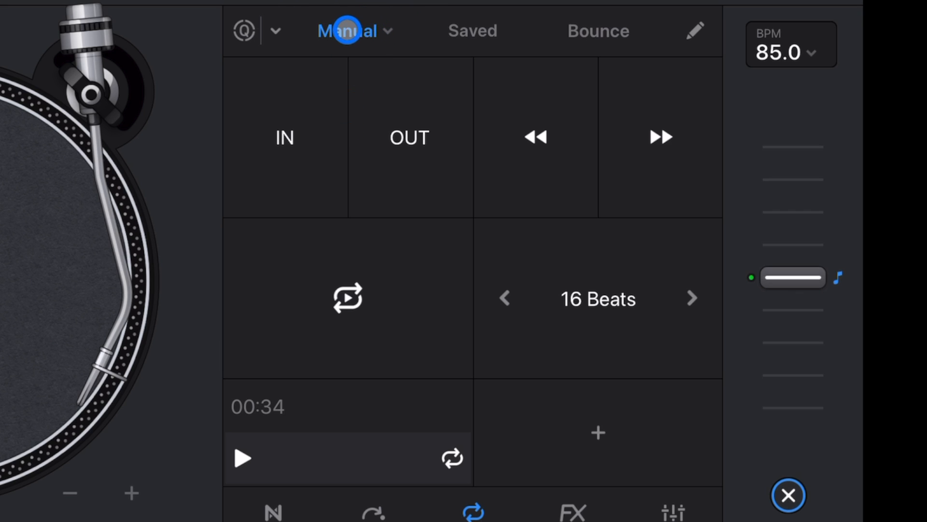
left_click(346, 30)
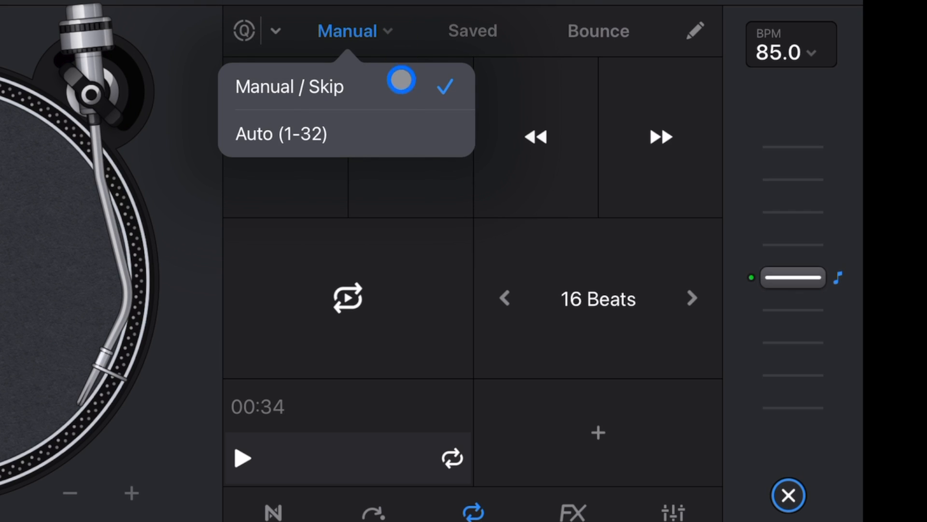
left_click(280, 133)
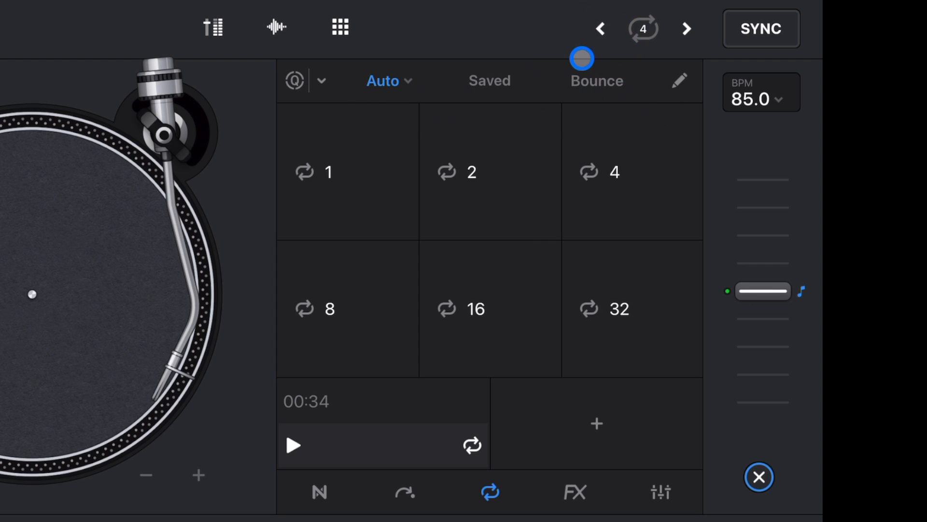
left_click(329, 172)
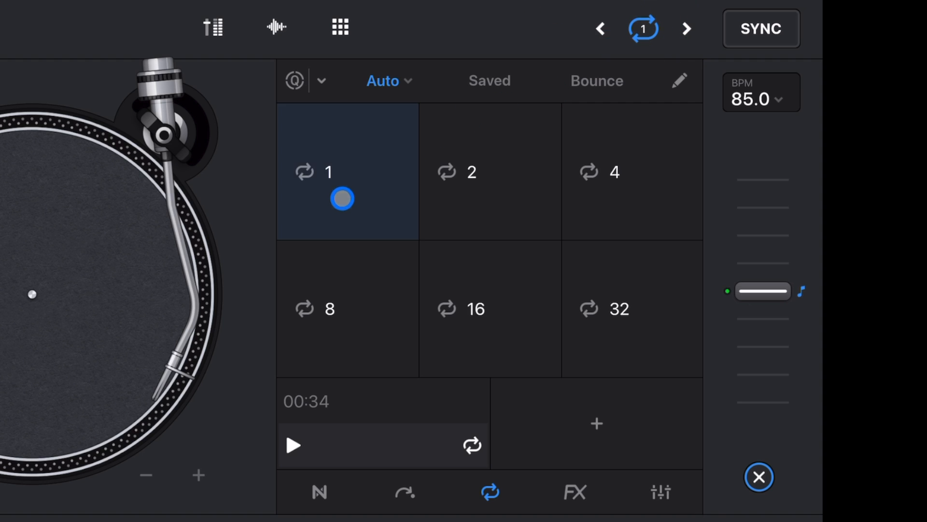
left_click(632, 308)
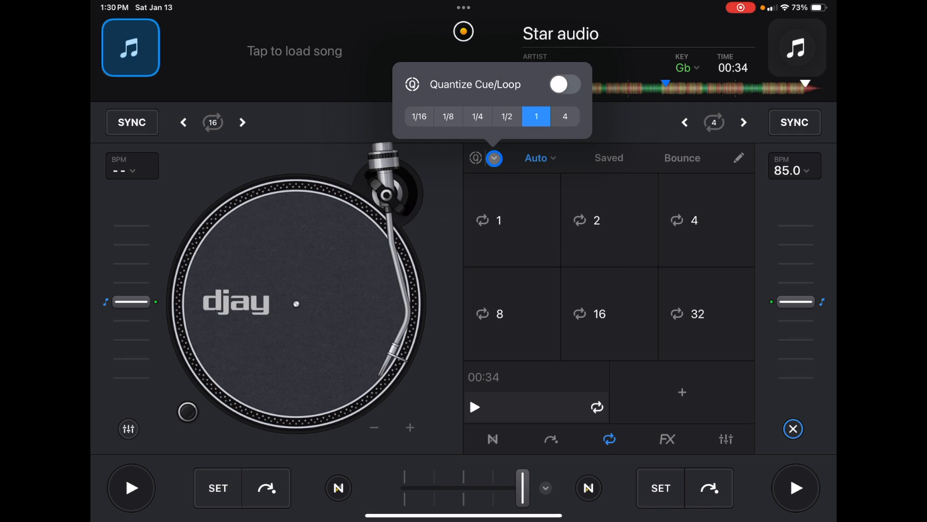
left_click(493, 157)
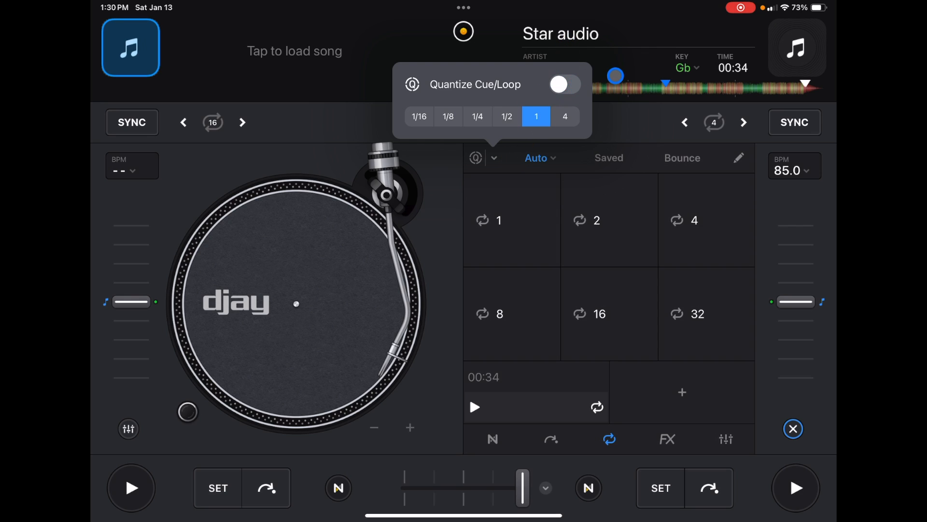
left_click(610, 158)
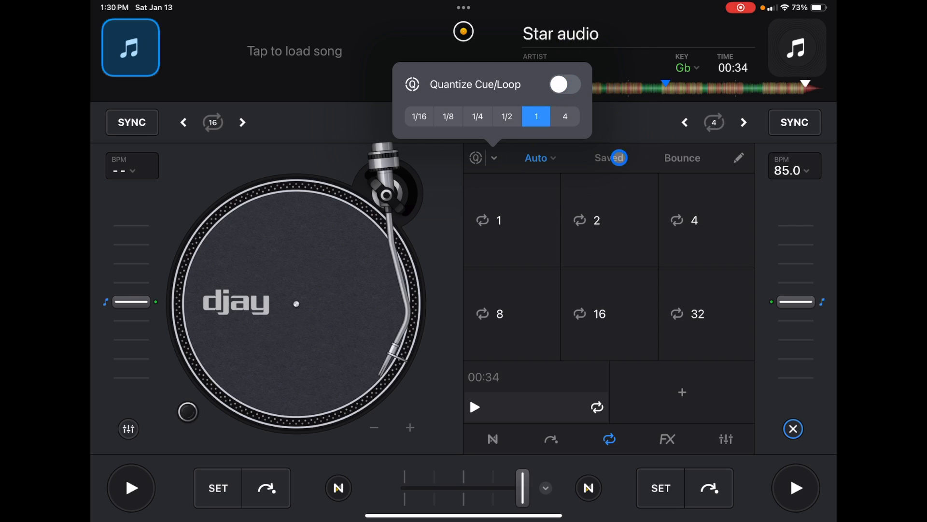
left_click(563, 84)
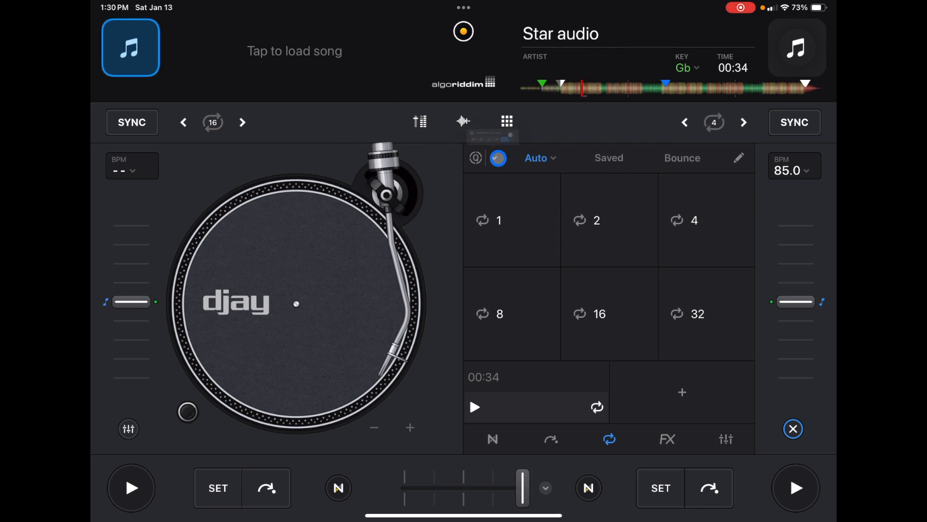
left_click(494, 158)
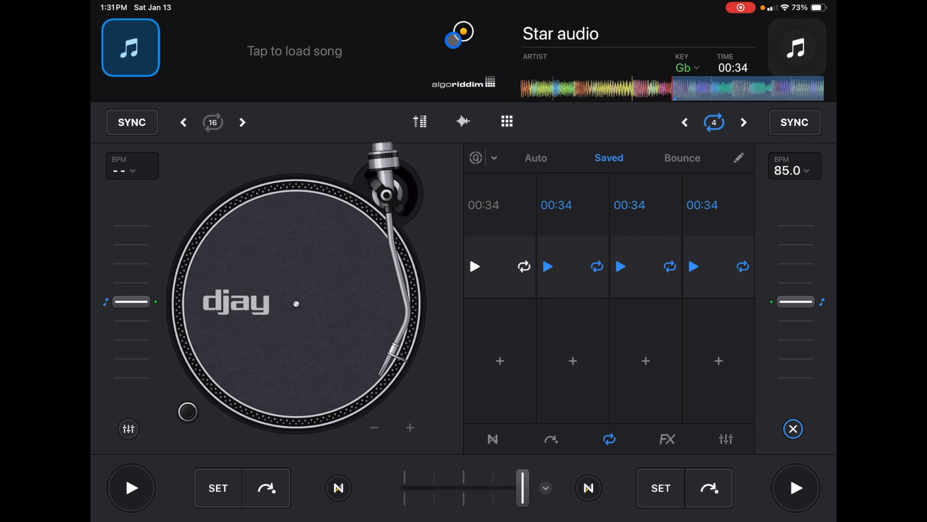
left_click(458, 35)
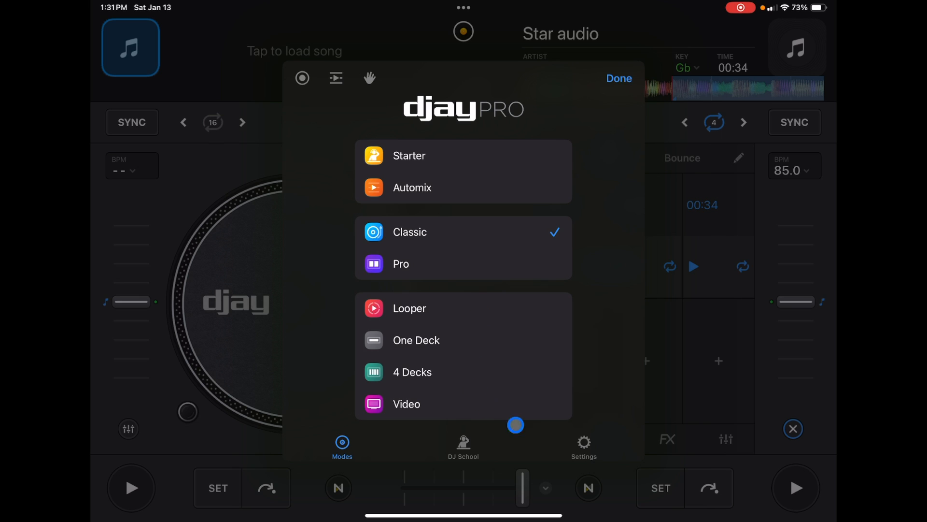
left_click(583, 445)
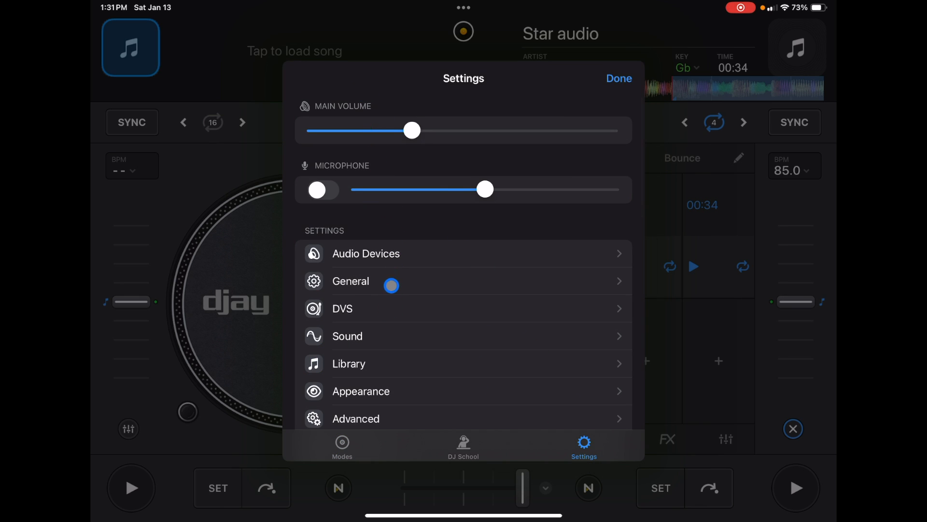
left_click(350, 281)
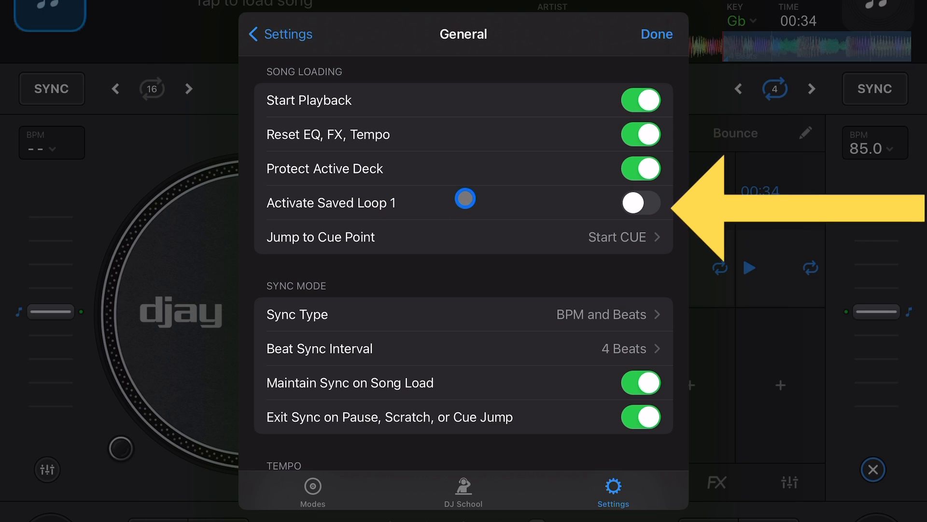
left_click(641, 202)
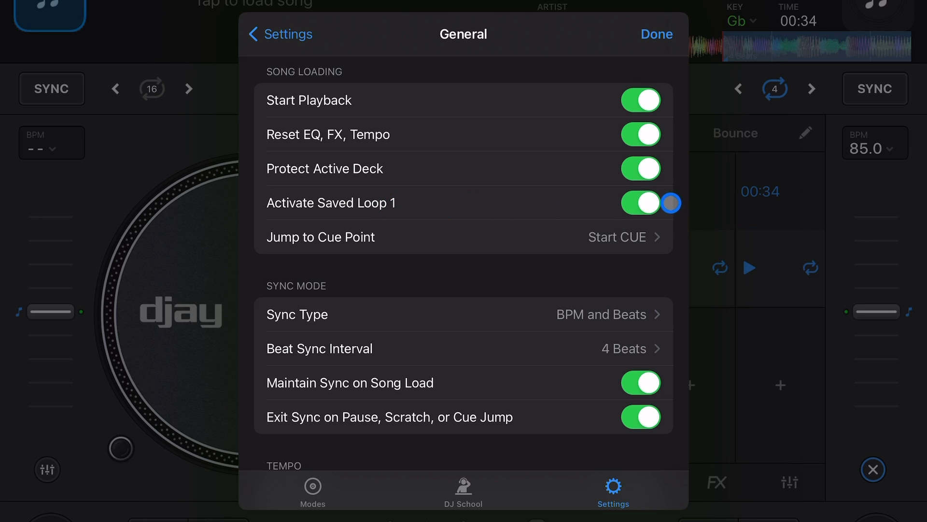
mouse_move(648, 233)
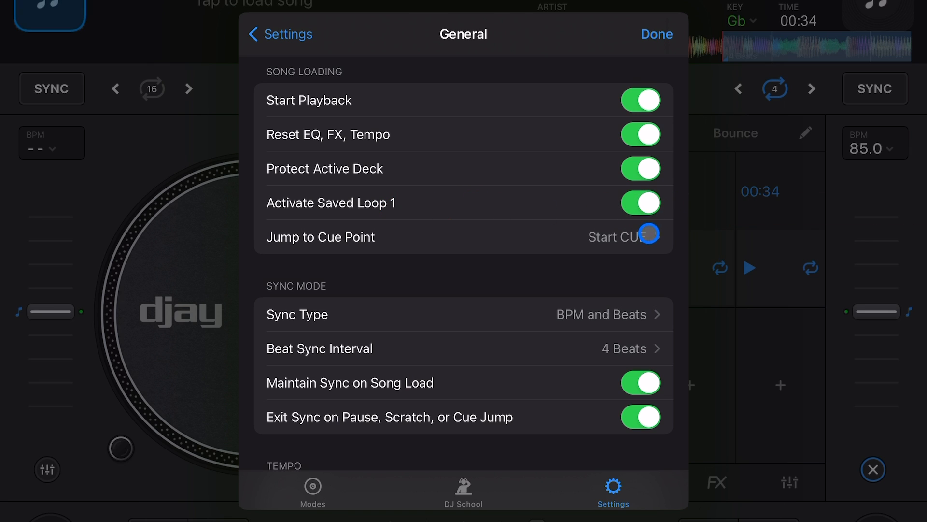
left_click(641, 202)
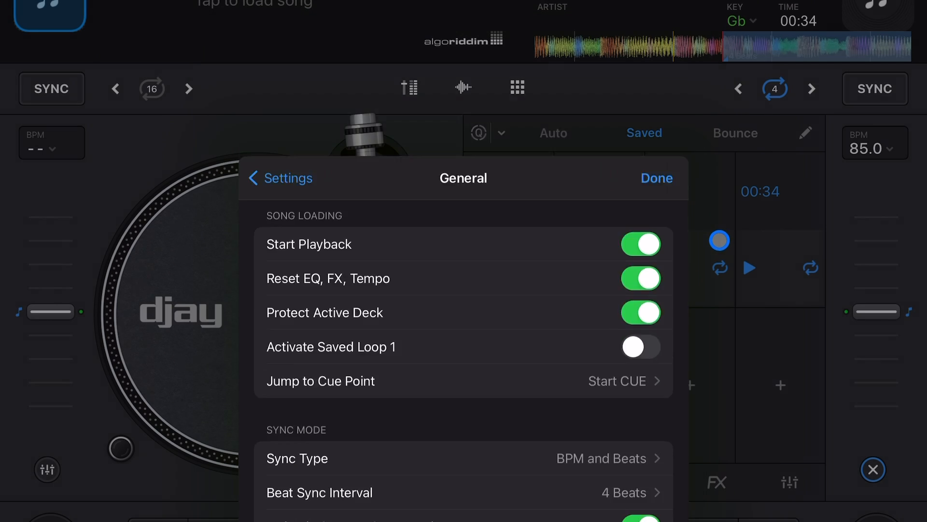
left_click(657, 178)
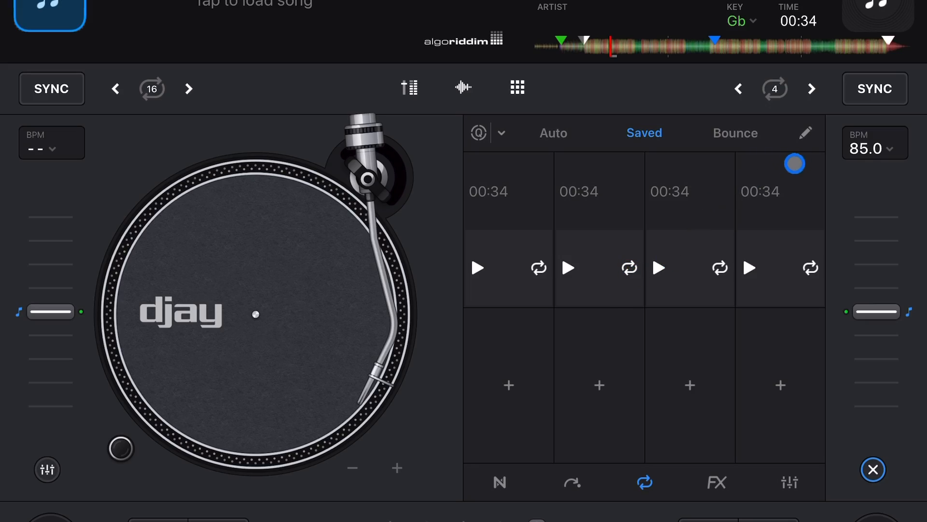
Delete every saved loop in edit mode, dismissing the Rename Loop prompt along the way
left_click(805, 132)
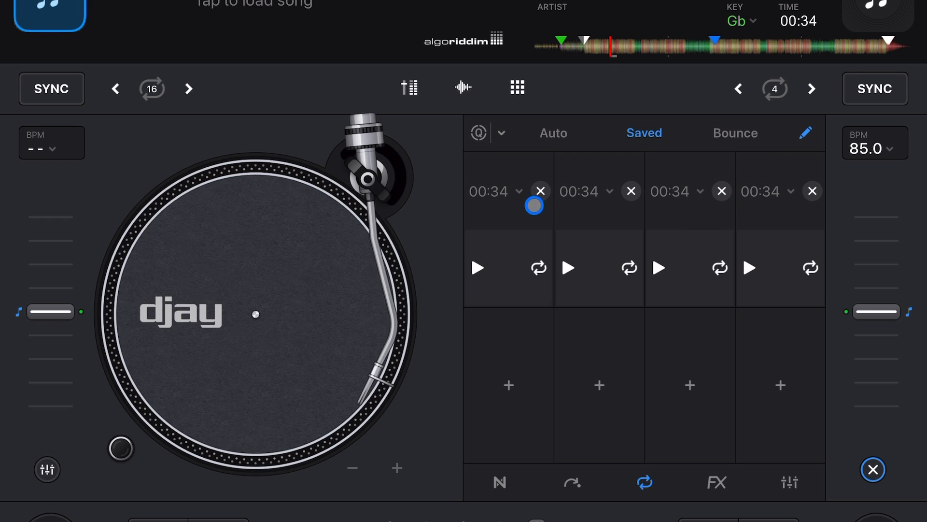
left_click(539, 190)
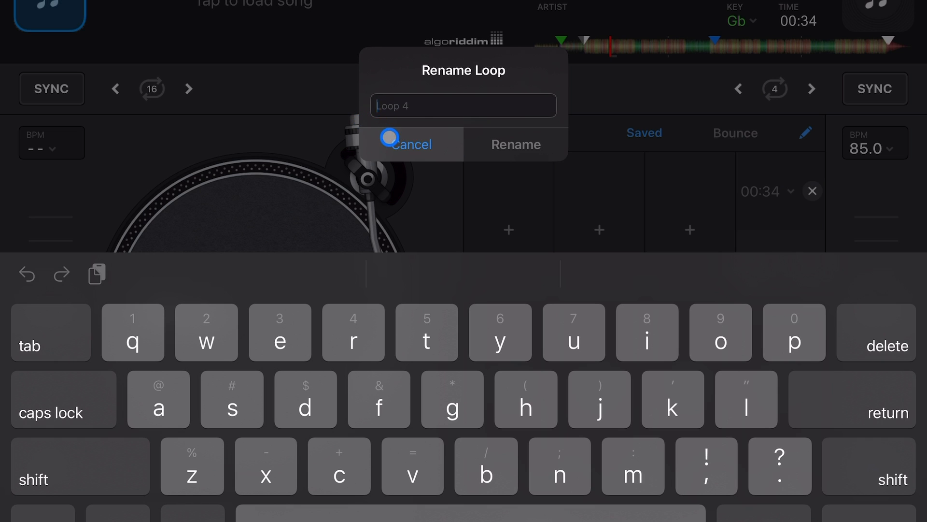
left_click(407, 144)
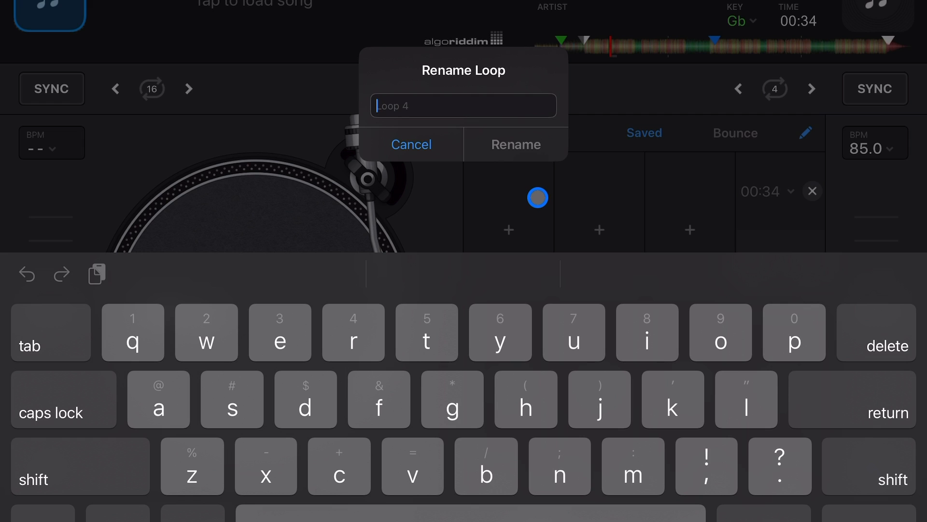
left_click(412, 144)
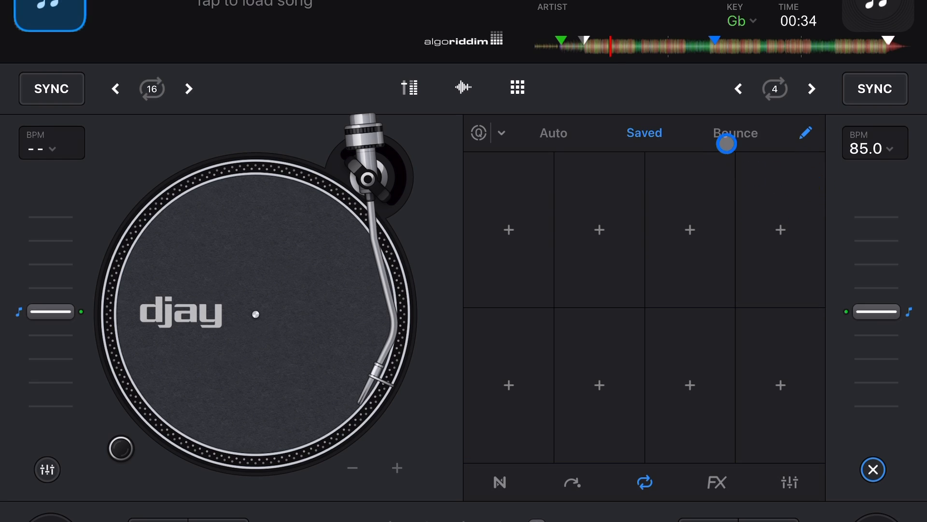
Play half- and quarter-beat bounce loops on the Bounce pads, then stop playback
left_click(736, 132)
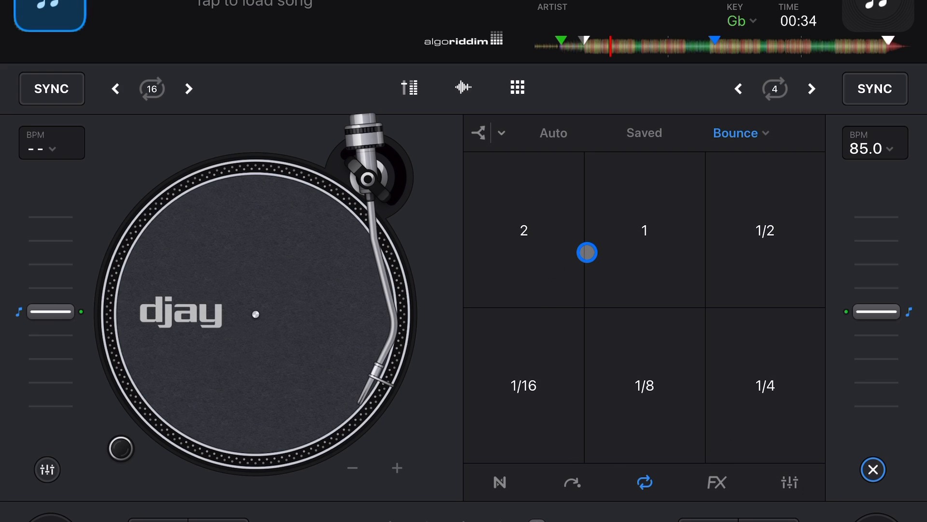
left_click(765, 230)
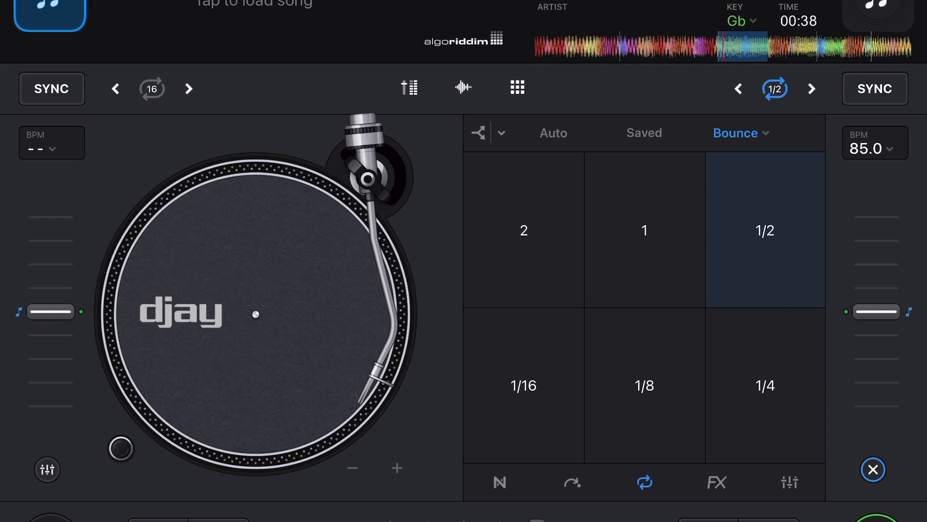
left_click(765, 386)
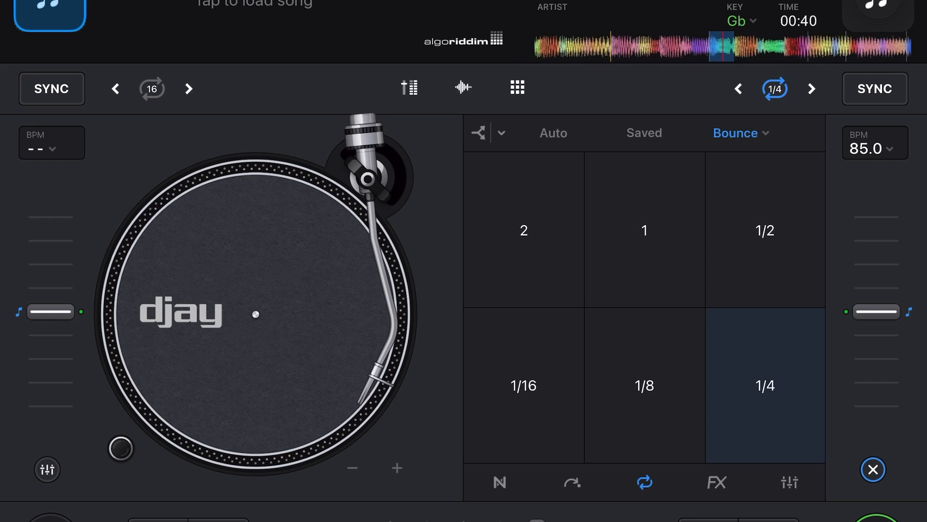
left_click(645, 230)
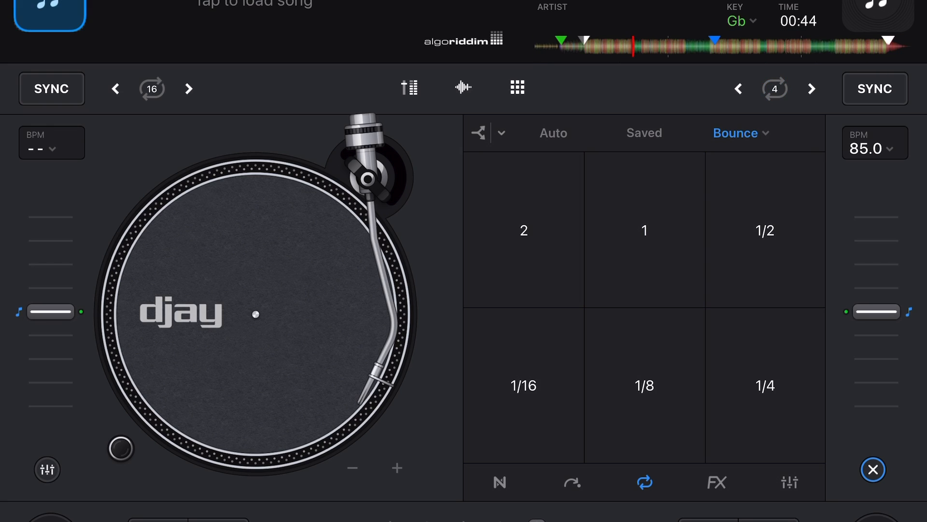
left_click(524, 230)
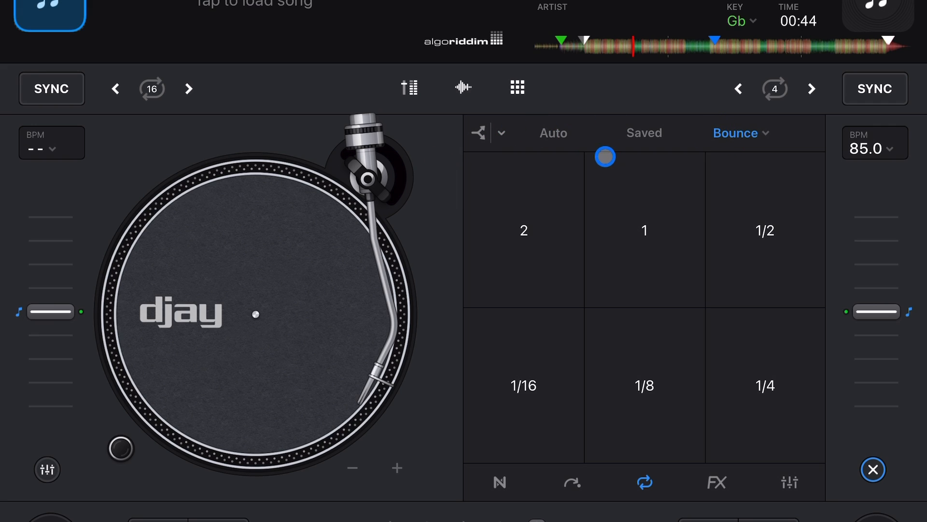
Set the bounce loops' Neural Mix part to vocals only and return to the Bounce pads
left_click(502, 133)
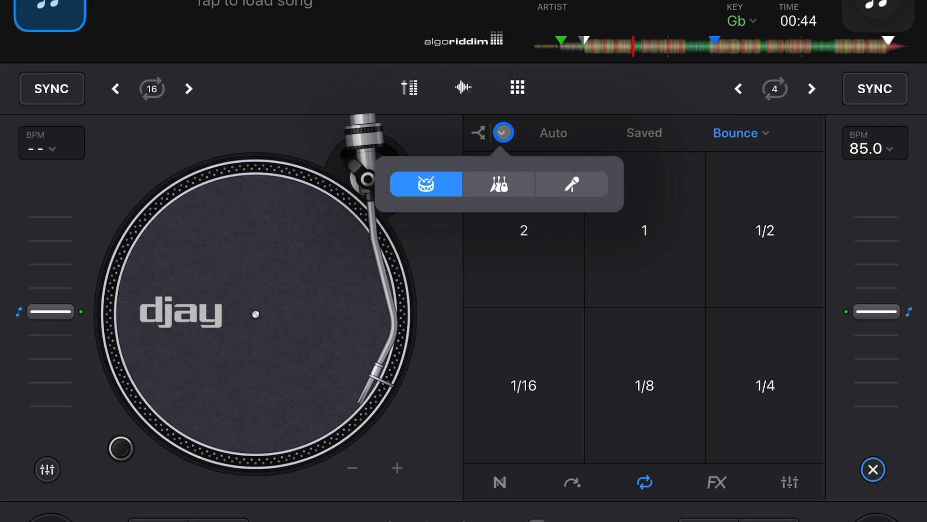
left_click(503, 133)
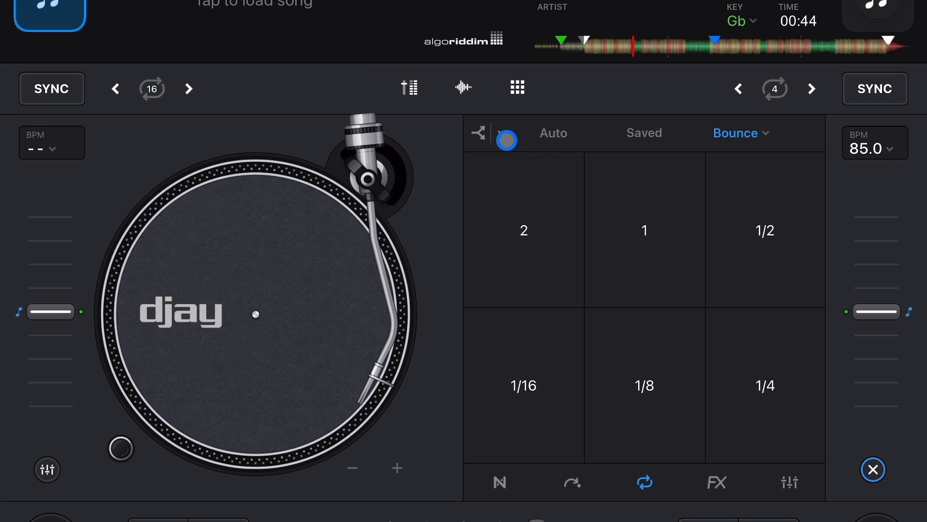
left_click(503, 133)
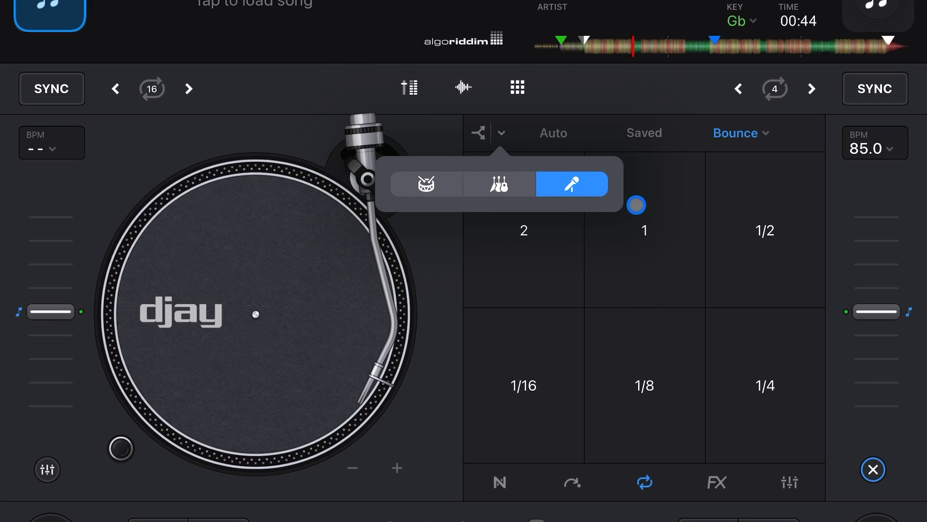
left_click(487, 137)
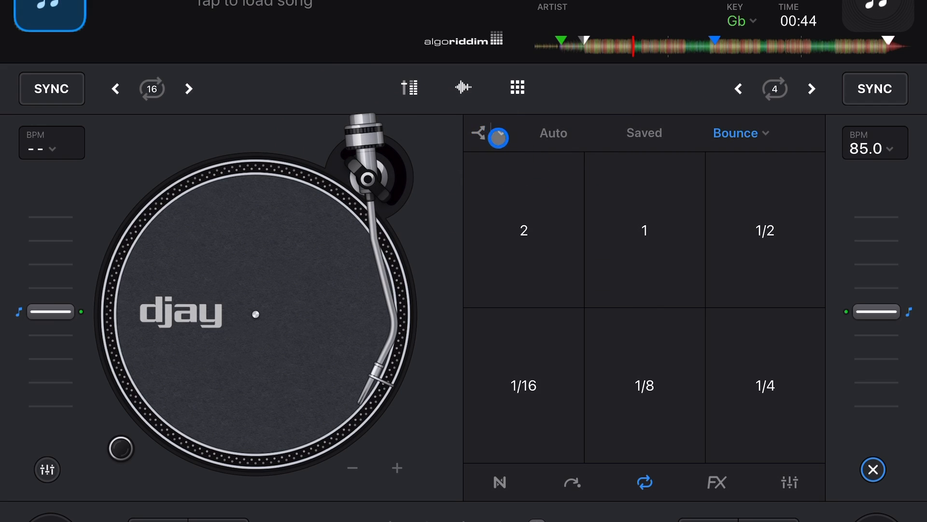
left_click(500, 136)
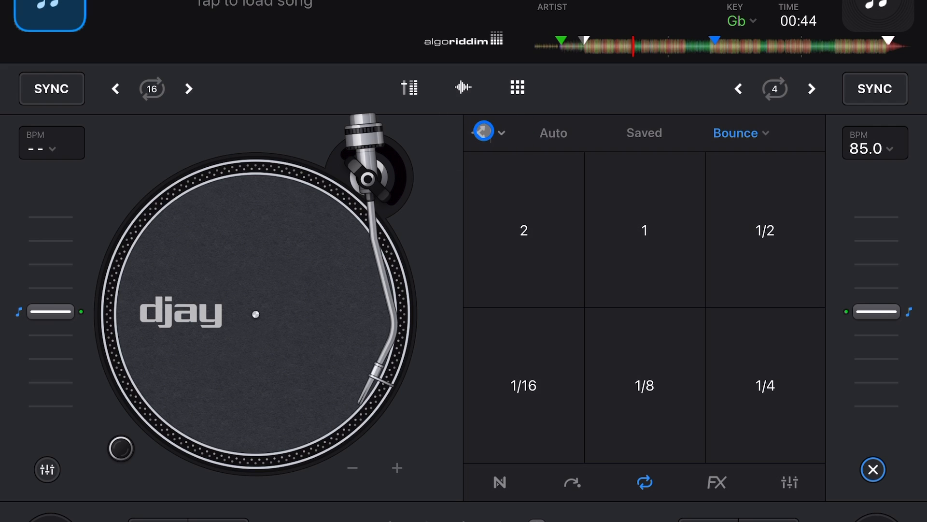
left_click(552, 132)
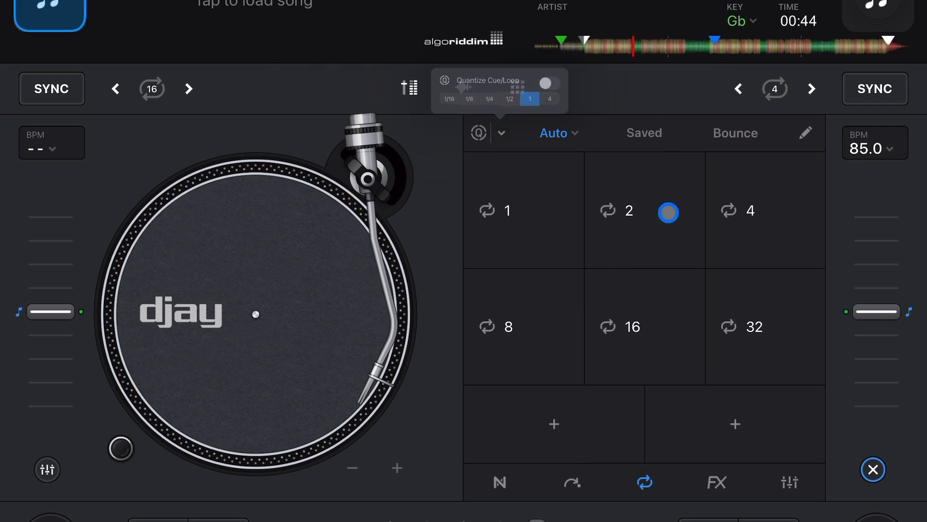
left_click(735, 132)
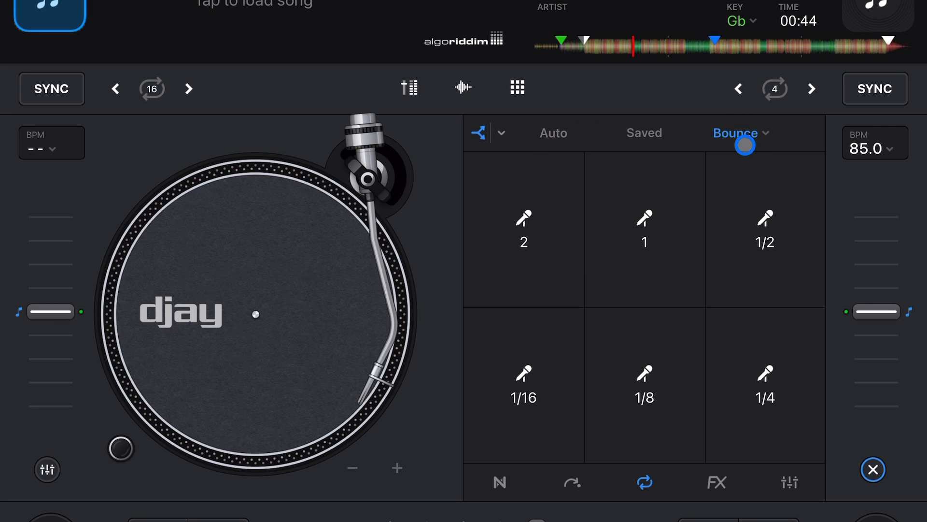
left_click(502, 133)
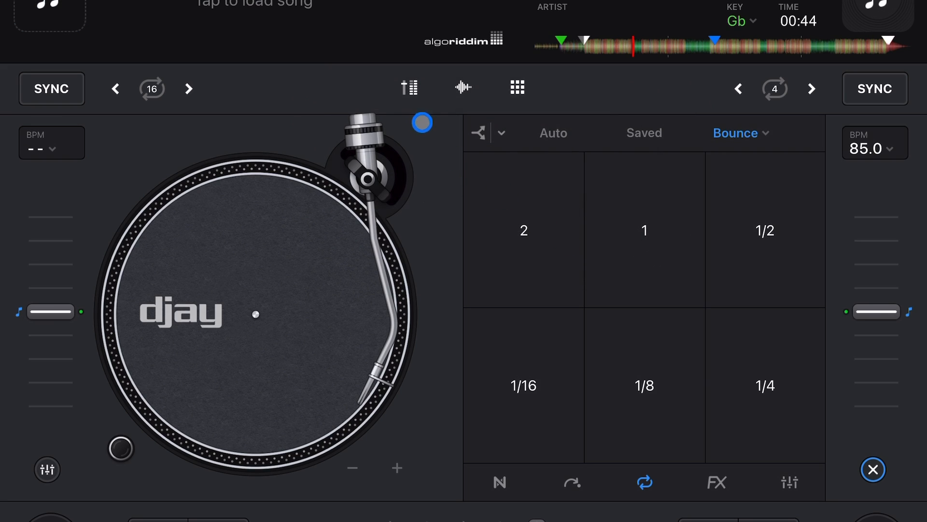
Bounce-loop the vocals at 1/2 and 1 beat, stop playback, and switch to the Pad filter view
left_click(765, 230)
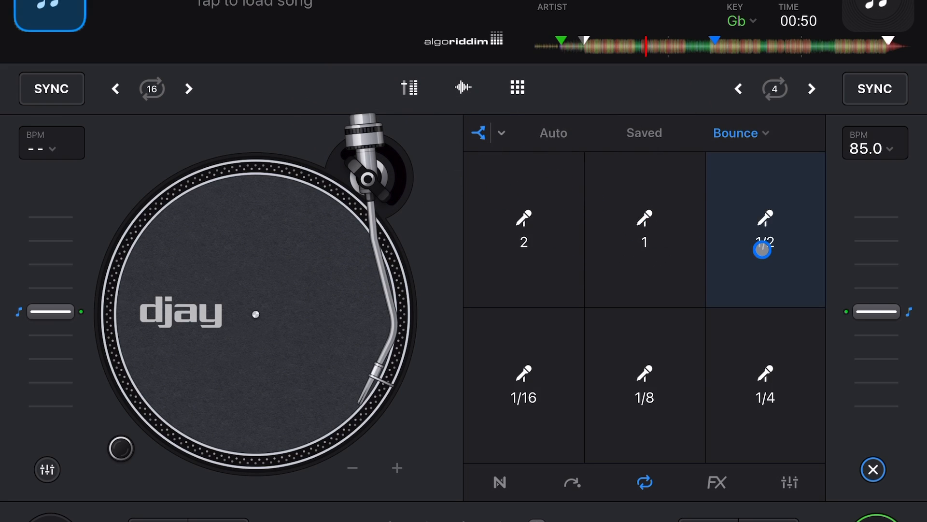
left_click(644, 230)
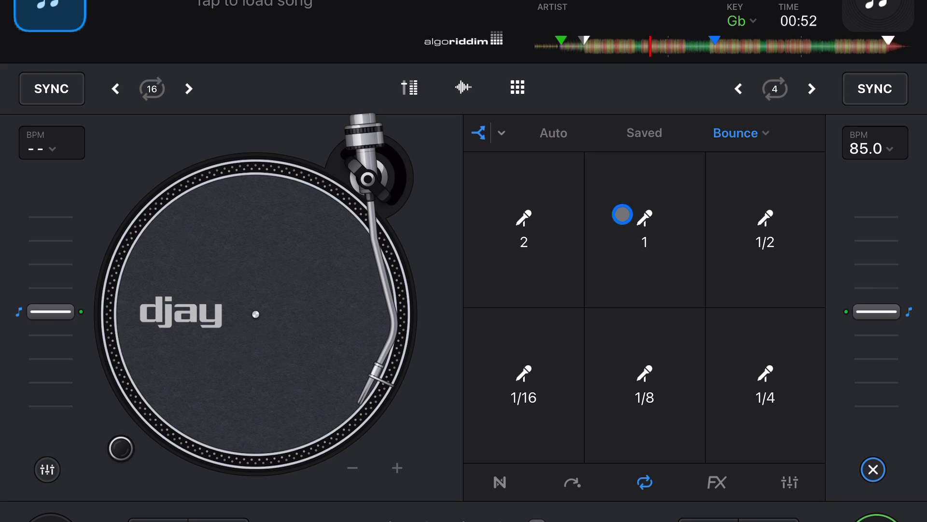
left_click(644, 230)
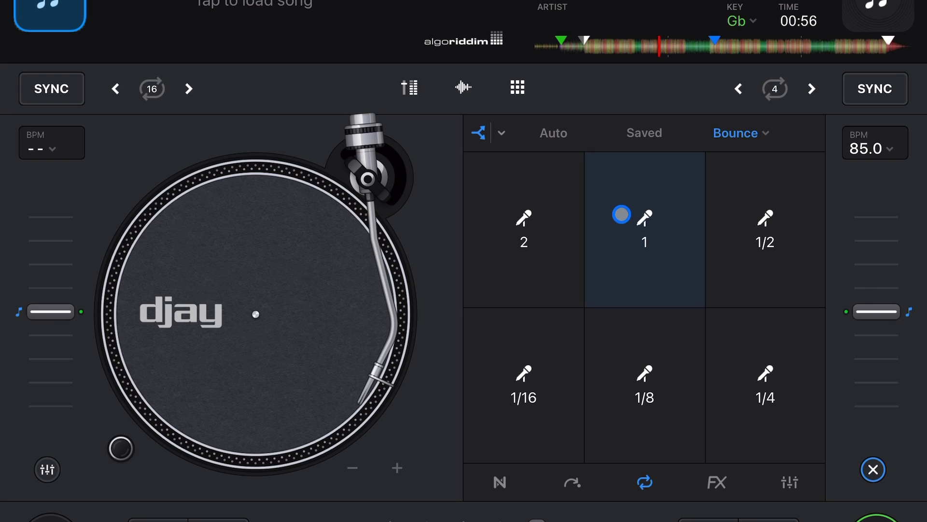
left_click(644, 230)
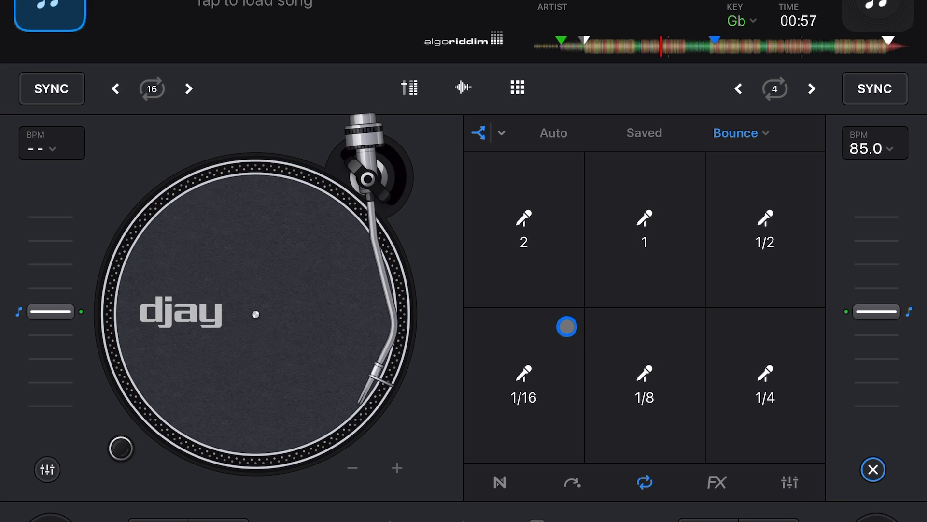
left_click(523, 230)
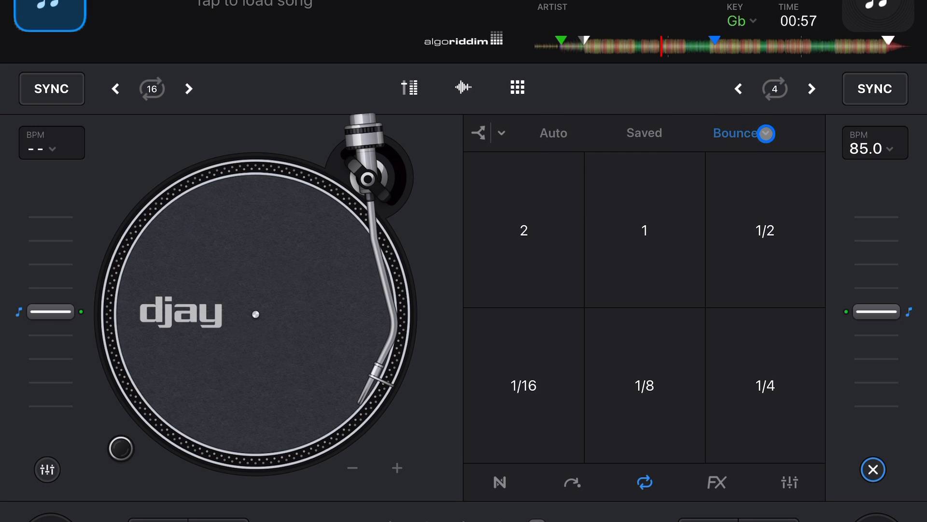
left_click(743, 133)
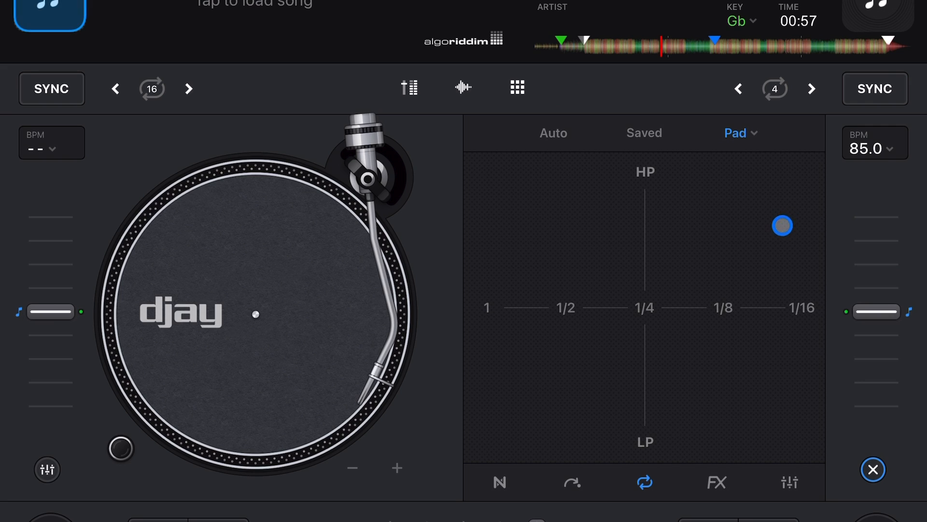